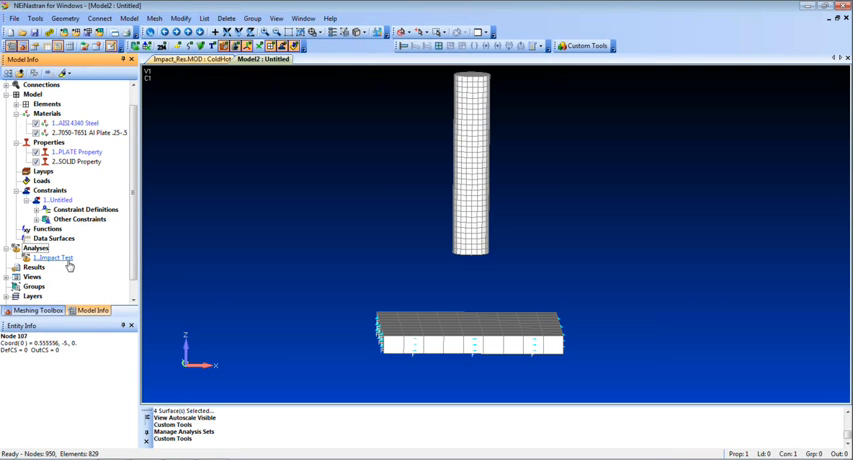
- Export the Impact Test analysis as a solver input file from the Model Info tree
{"action": "right_click", "coordinate": [52, 258]}
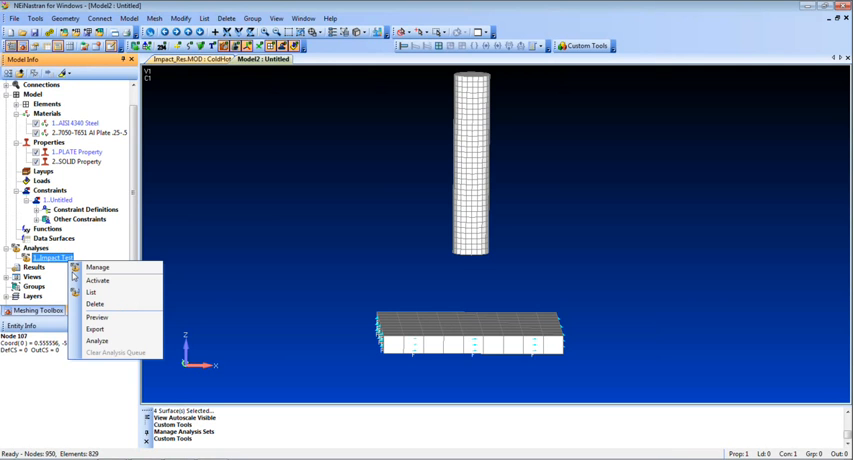
{"action": "left_click", "coordinate": [96, 340]}
{"action": "type", "text": "impactdemo.na"}
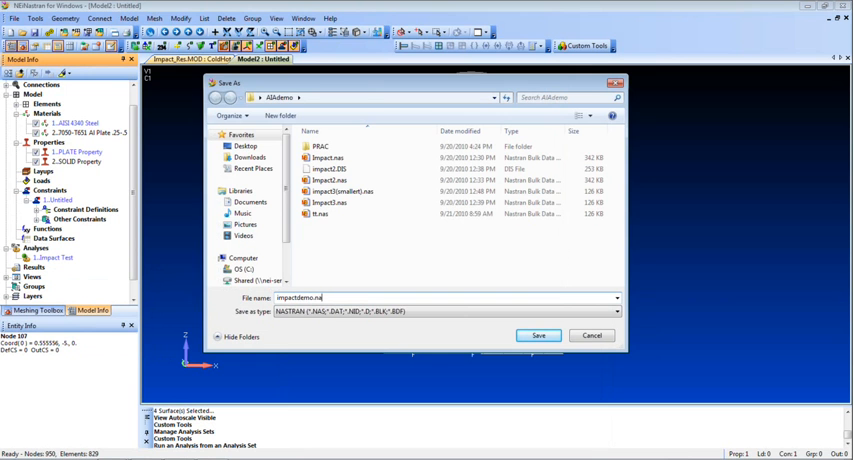
{"action": "left_click", "coordinate": [536, 336]}
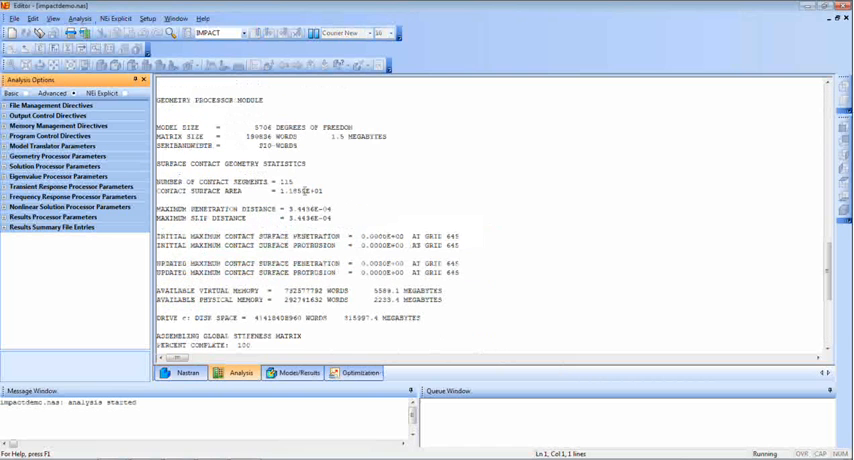
- Scroll the Analysis tab output to follow the model size and contact statistics
{"action": "scroll", "scroll_direction": "down", "scroll_amount": 3}
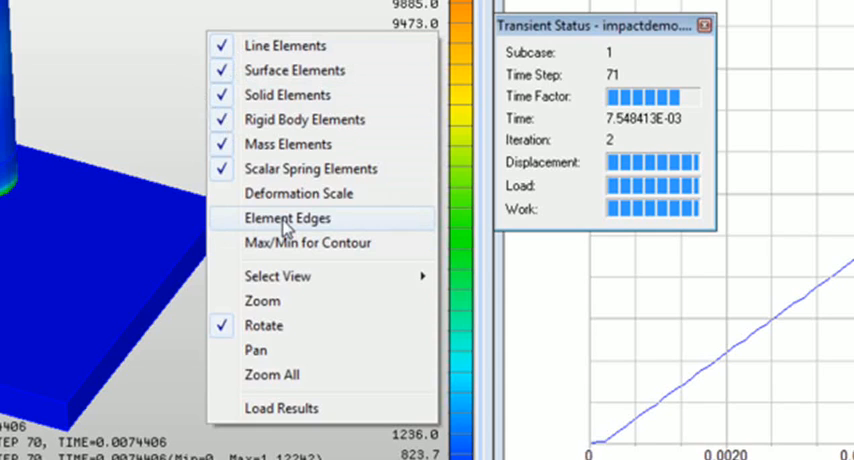
- Turn on Element Edges for the live deformation contour plot
{"action": "left_click", "coordinate": [288, 218]}
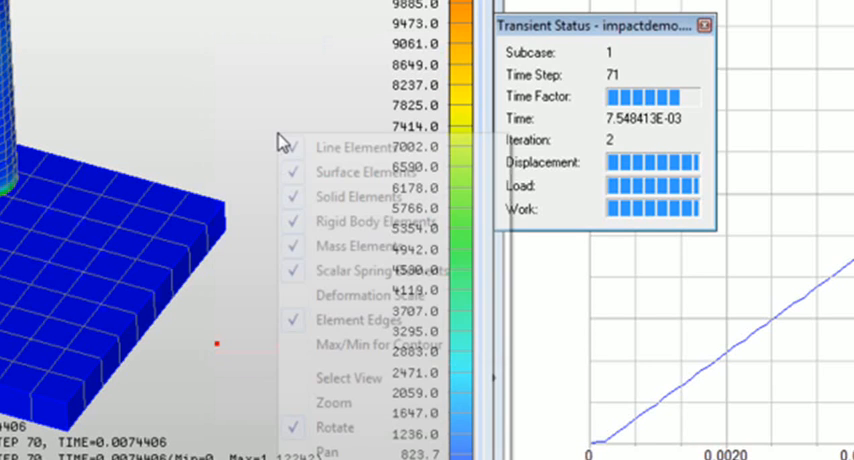